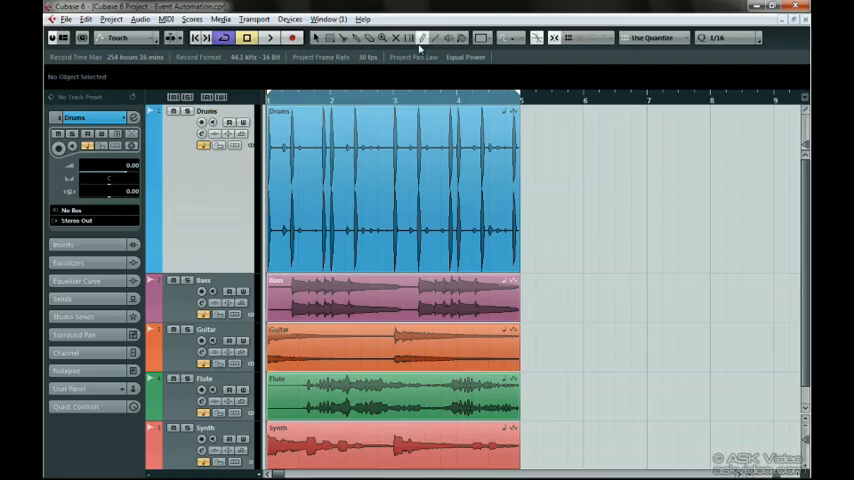
Select the Draw tool to start drawing volume envelope points on the Drums event.
click(395, 185)
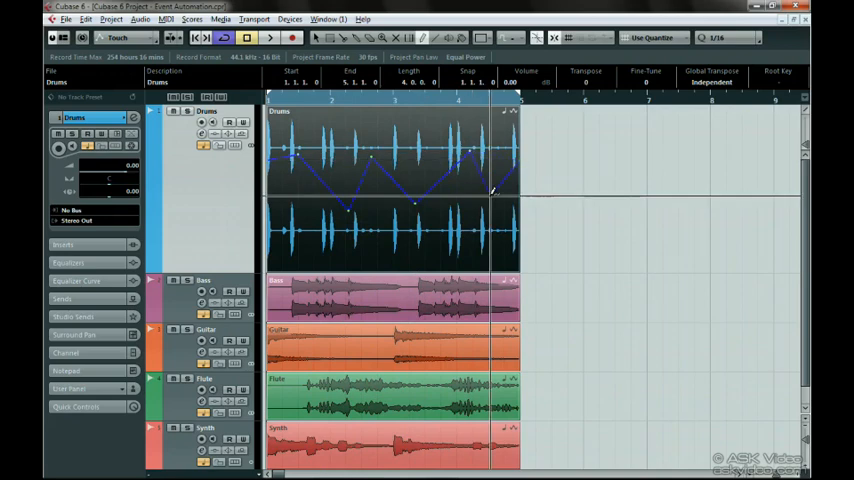
drag(493, 192, 490, 250)
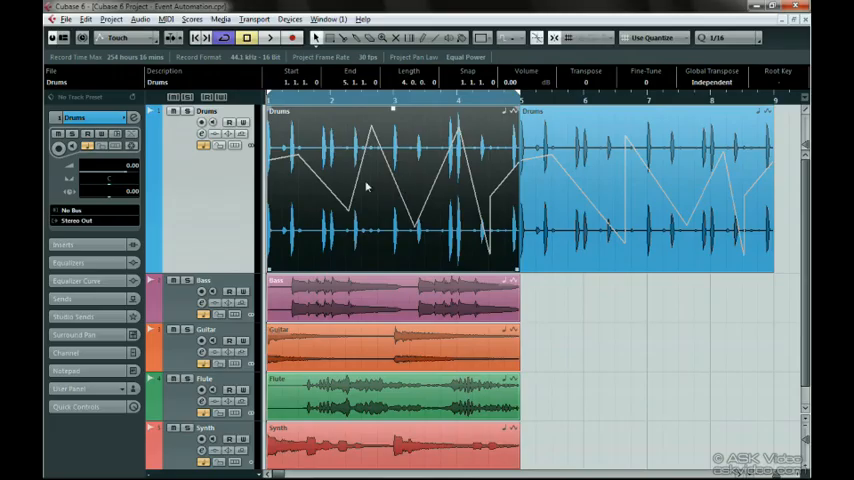
Open the Audio menu to browse the Process submenu of offline processing functions.
click(139, 18)
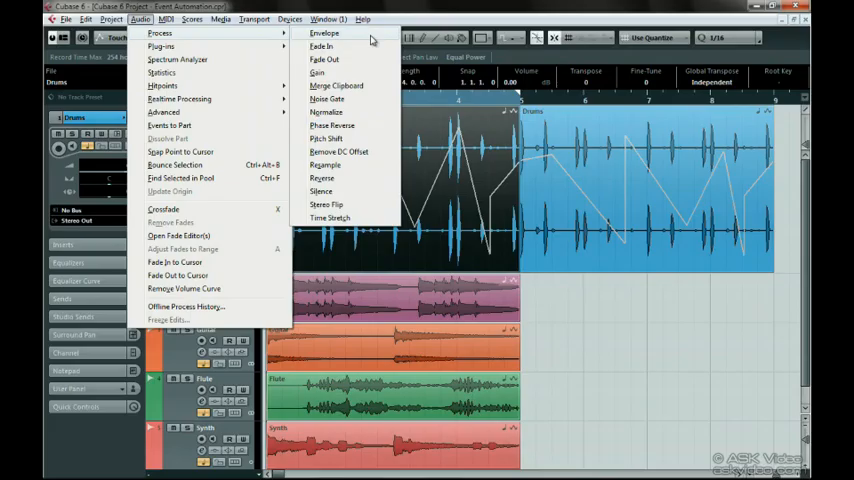
Dismiss the Audio menu by clicking in the arrangement area.
click(324, 33)
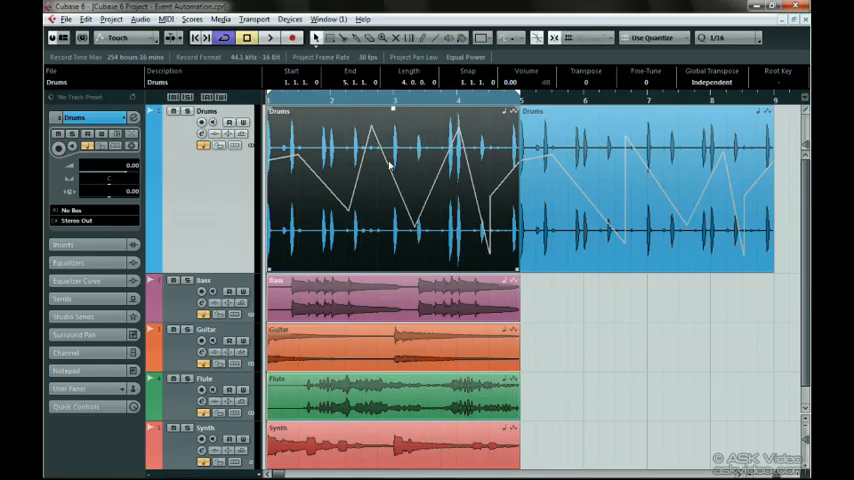
mouse_move(290, 150)
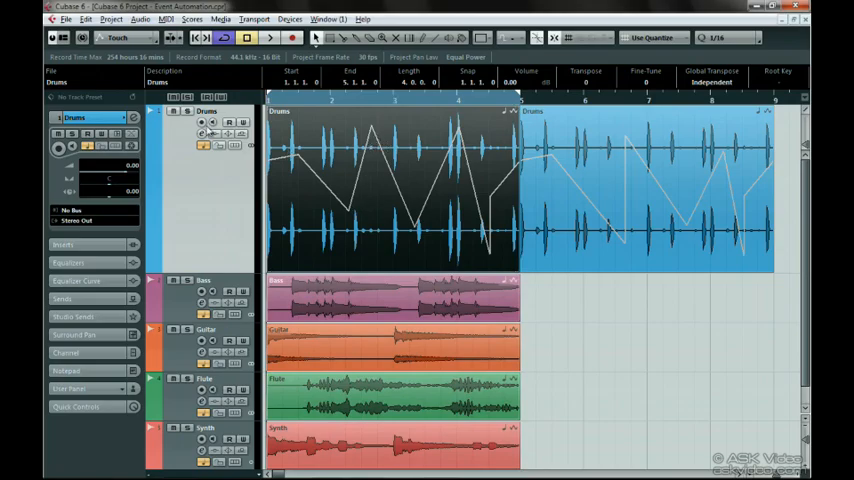
Choose Audio > Remove Volume Curve for the original Drums event.
click(139, 18)
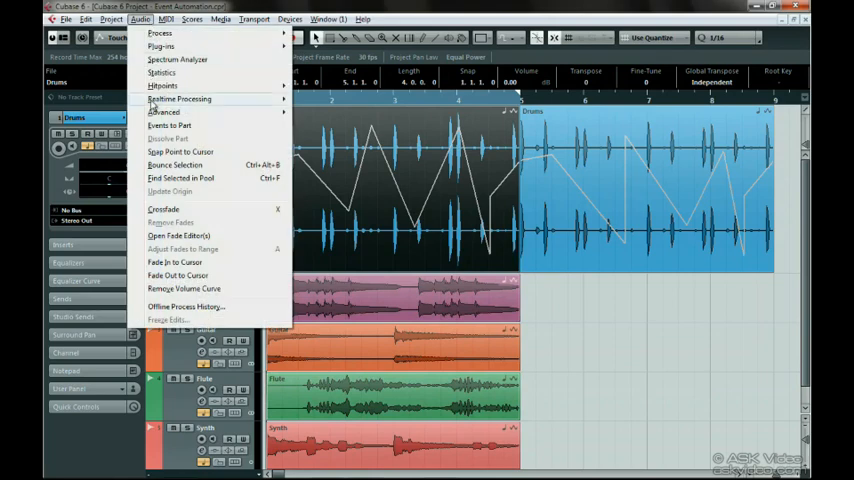
mouse_move(210, 288)
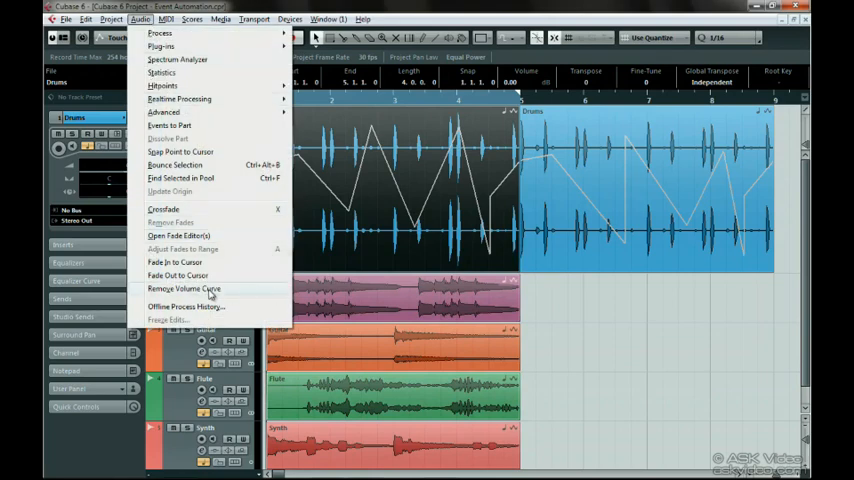
click(184, 288)
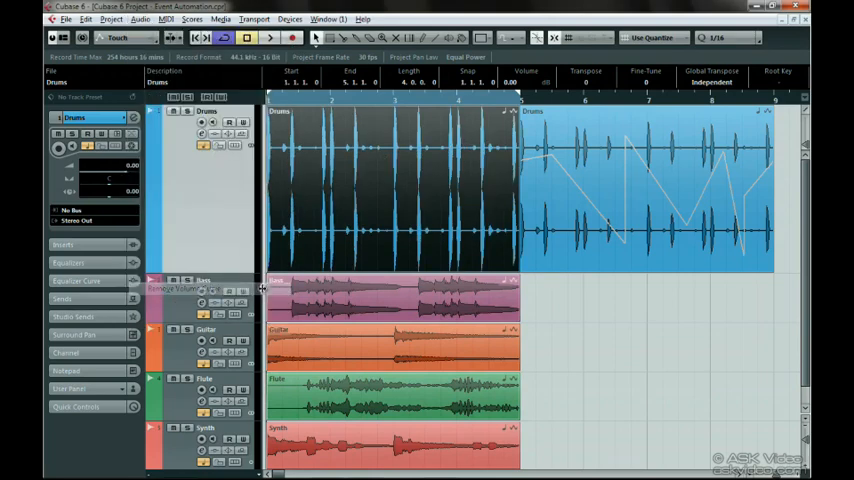